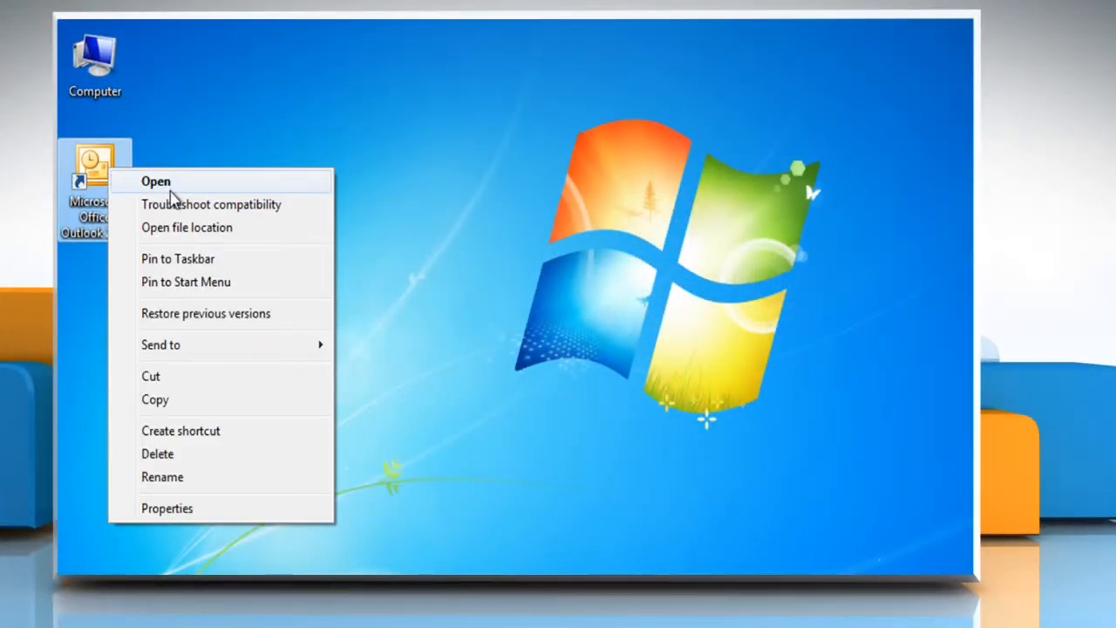
- Launch Outlook 2003 from the desktop shortcut so the Inbox shows
{"action": "left_click", "coordinate": [155, 181]}
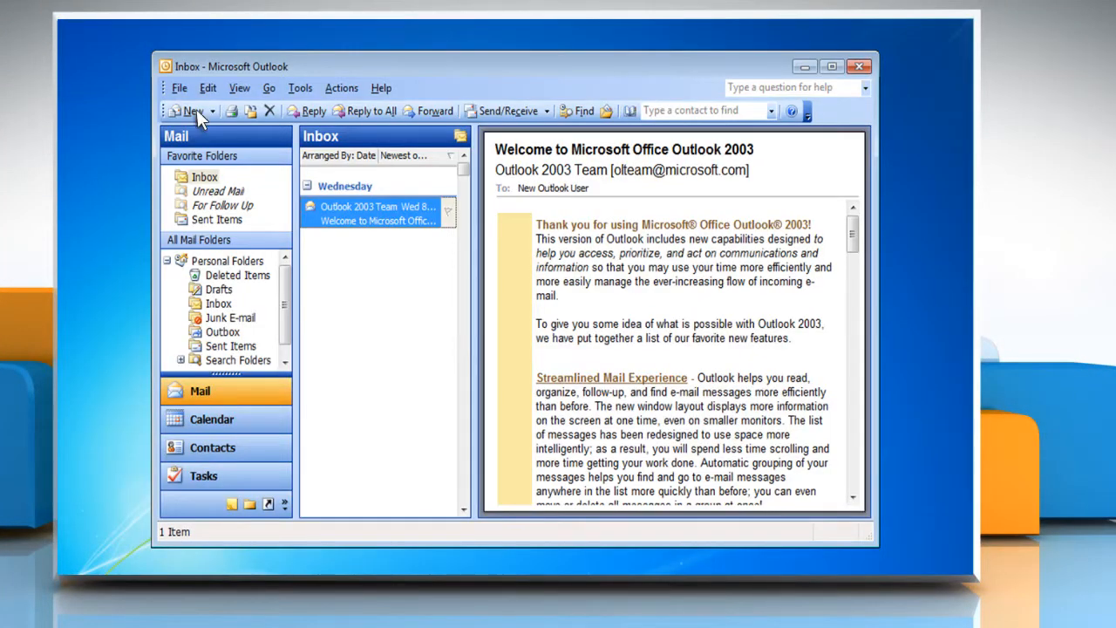
- Start a new message and add 'and what aer you doing...???' after 'Hwo are you'
{"action": "left_click", "coordinate": [183, 112]}
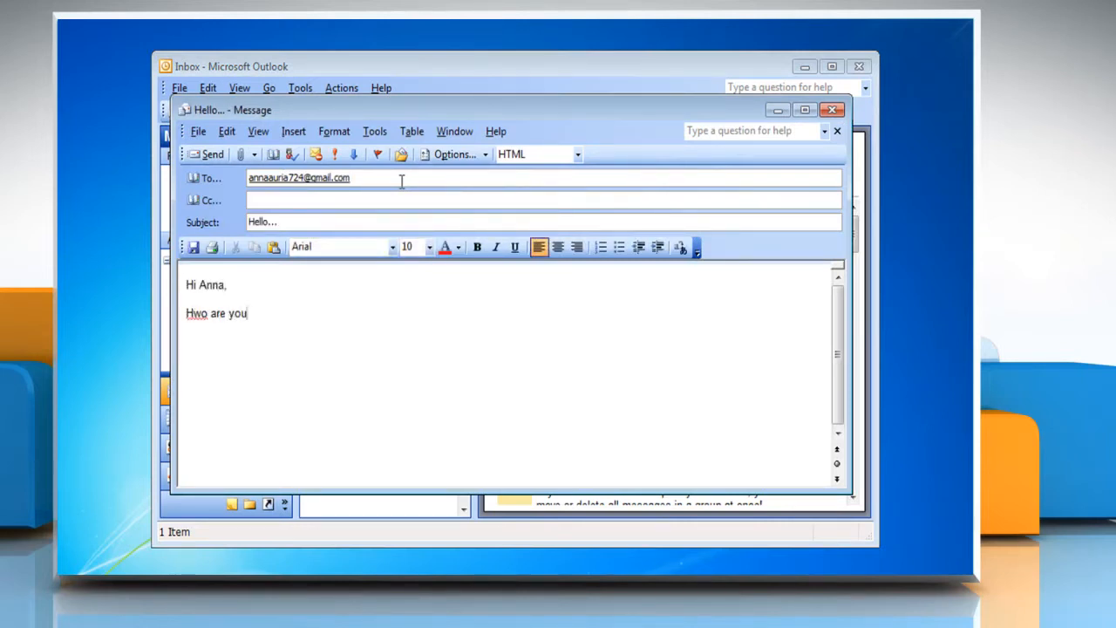
{"action": "type", "text": "and what aer you doing...???"}
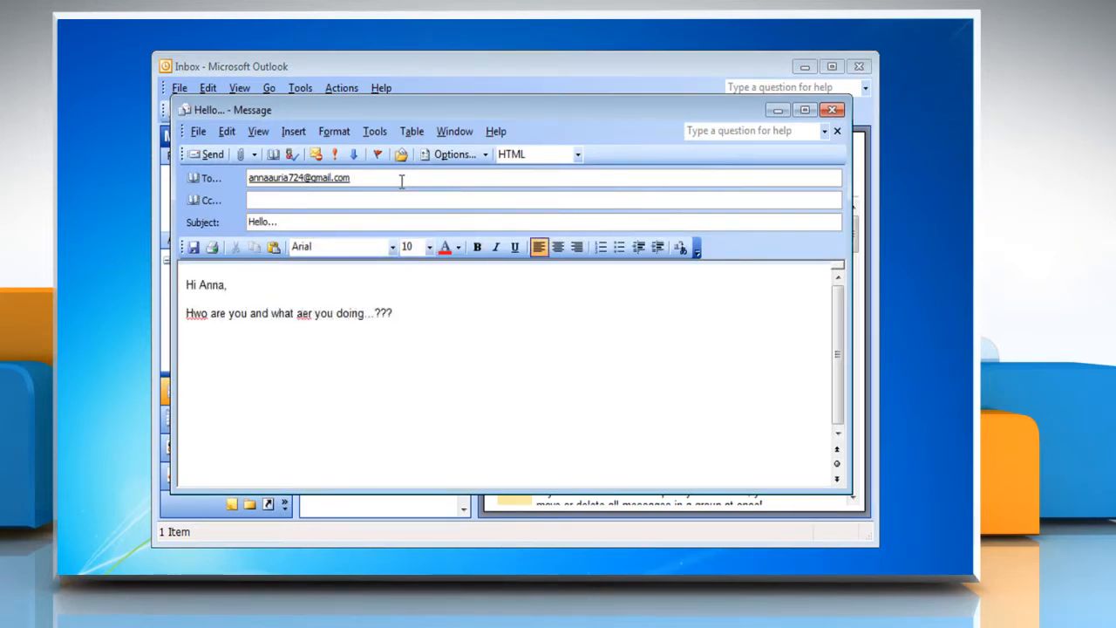
{"action": "left_click", "coordinate": [375, 131]}
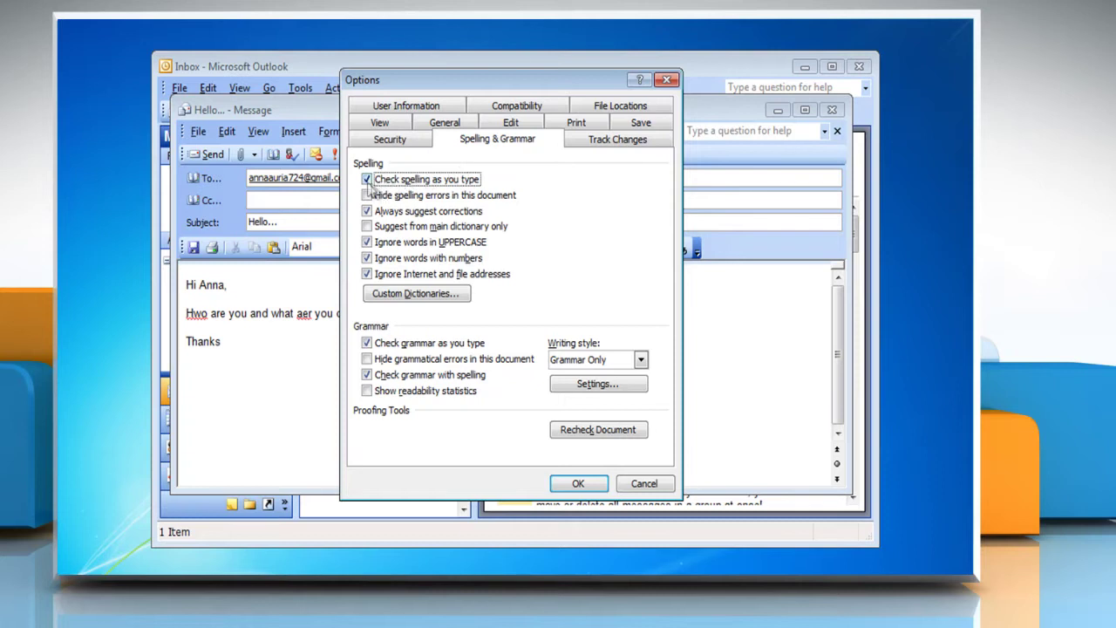
- Turn off both spelling and grammar as-you-type checks in Spelling & Grammar options
{"action": "left_click", "coordinate": [366, 178]}
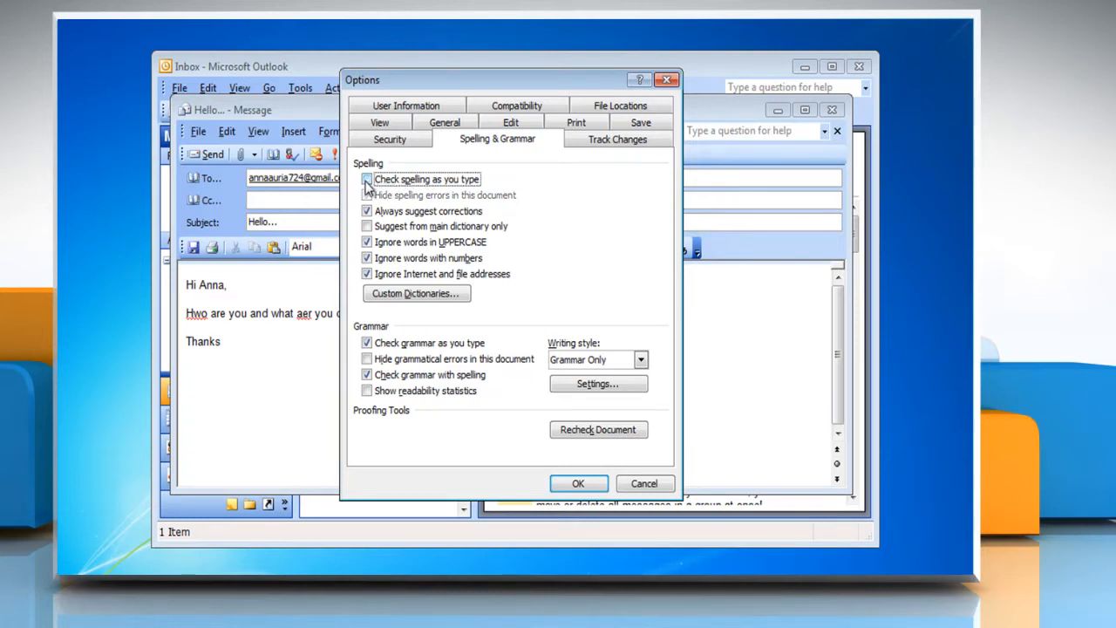
{"action": "left_click", "coordinate": [366, 178]}
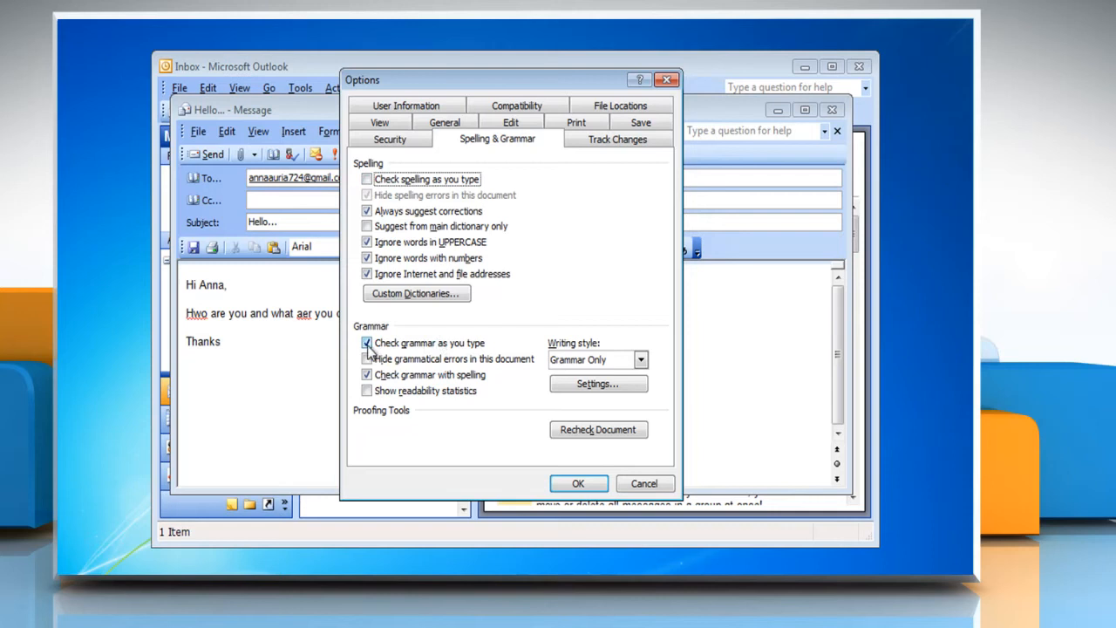
{"action": "left_click", "coordinate": [366, 342]}
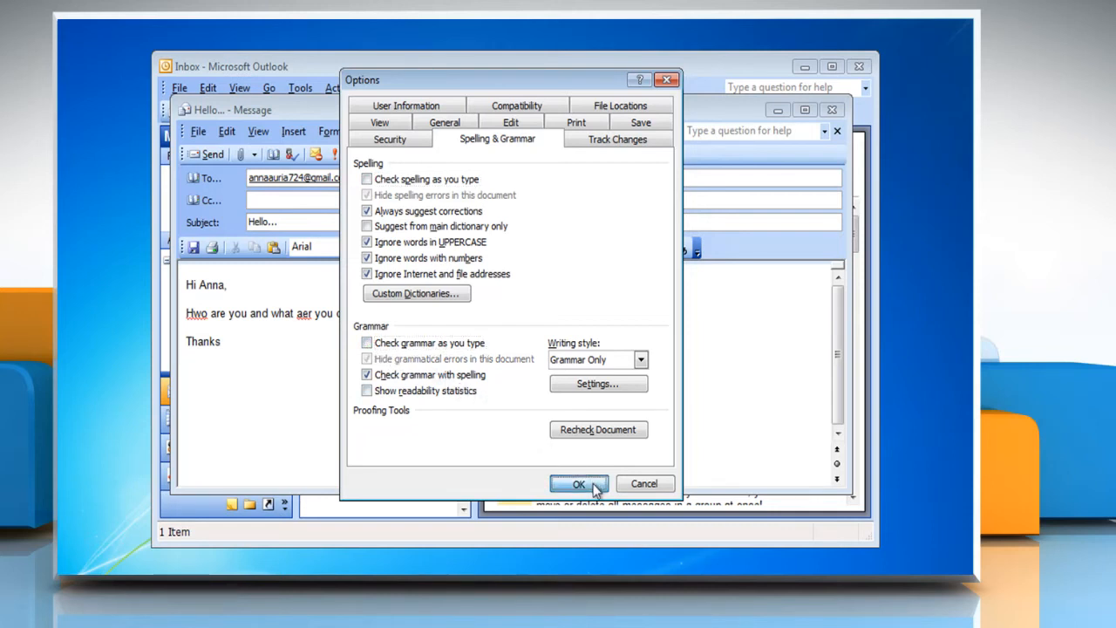
{"action": "left_click", "coordinate": [579, 483]}
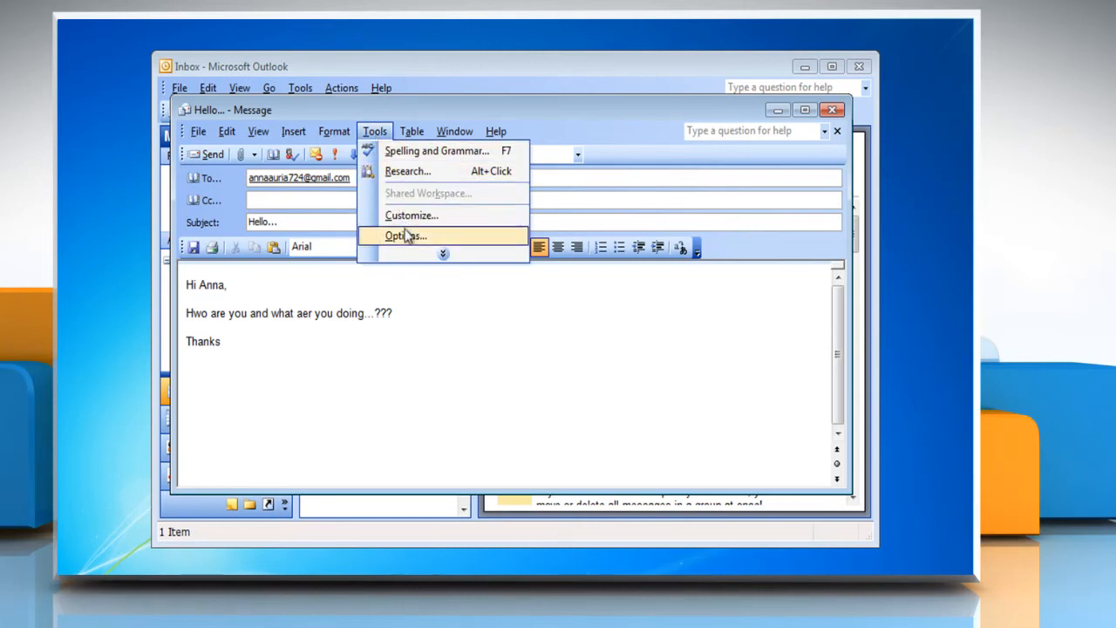
- Re-enable spelling as you type, then show correction suggestions for 'Hwo'
{"action": "left_click", "coordinate": [406, 235]}
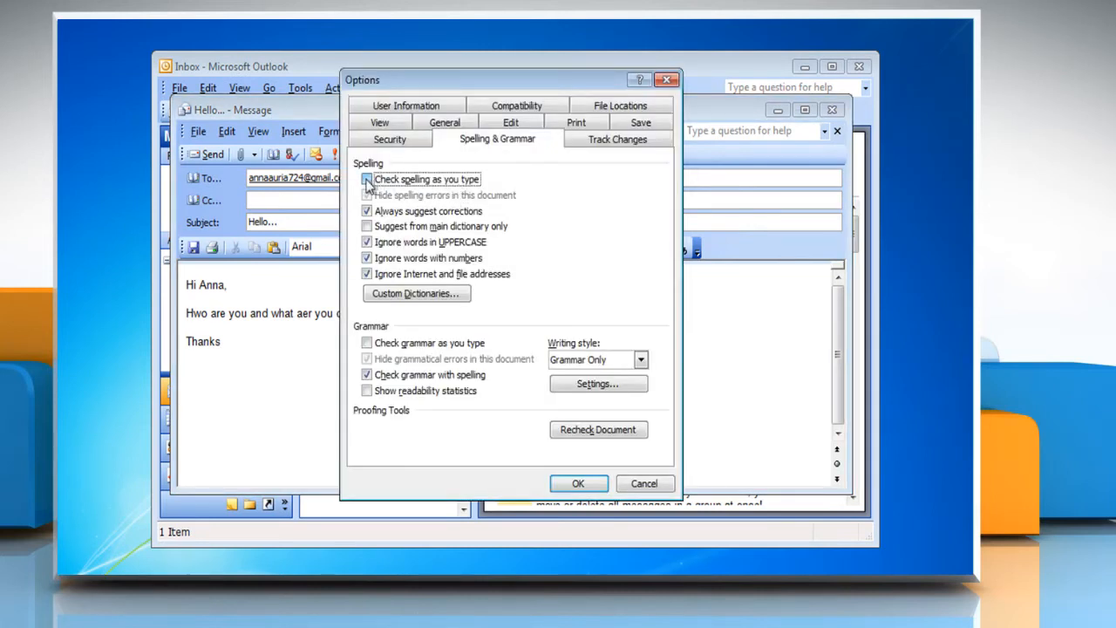
{"action": "left_click", "coordinate": [366, 178]}
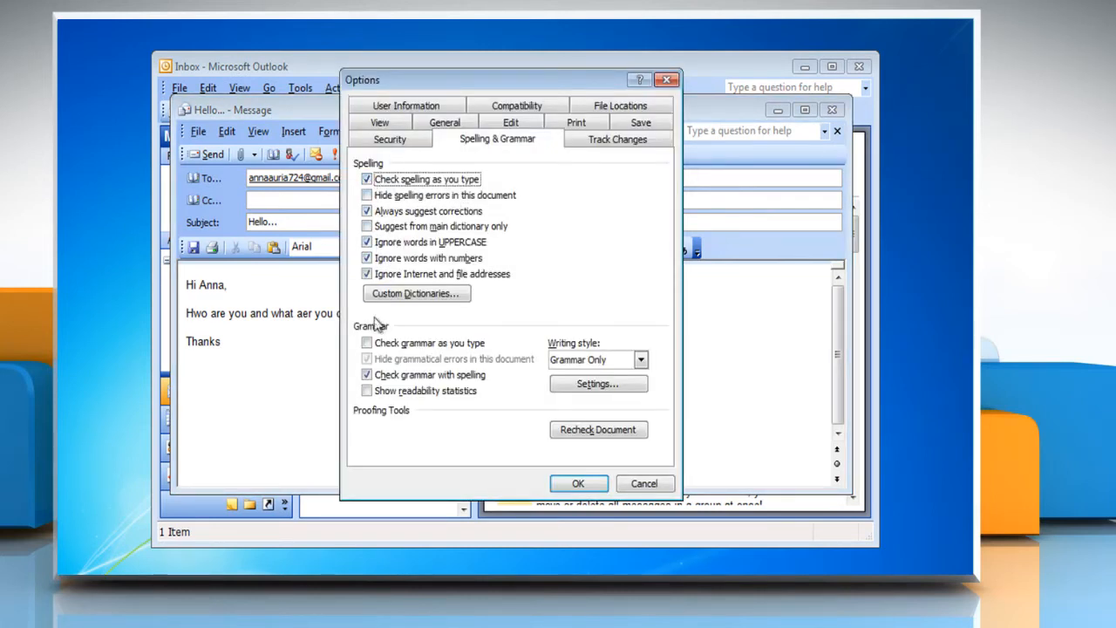
{"action": "left_click", "coordinate": [366, 341]}
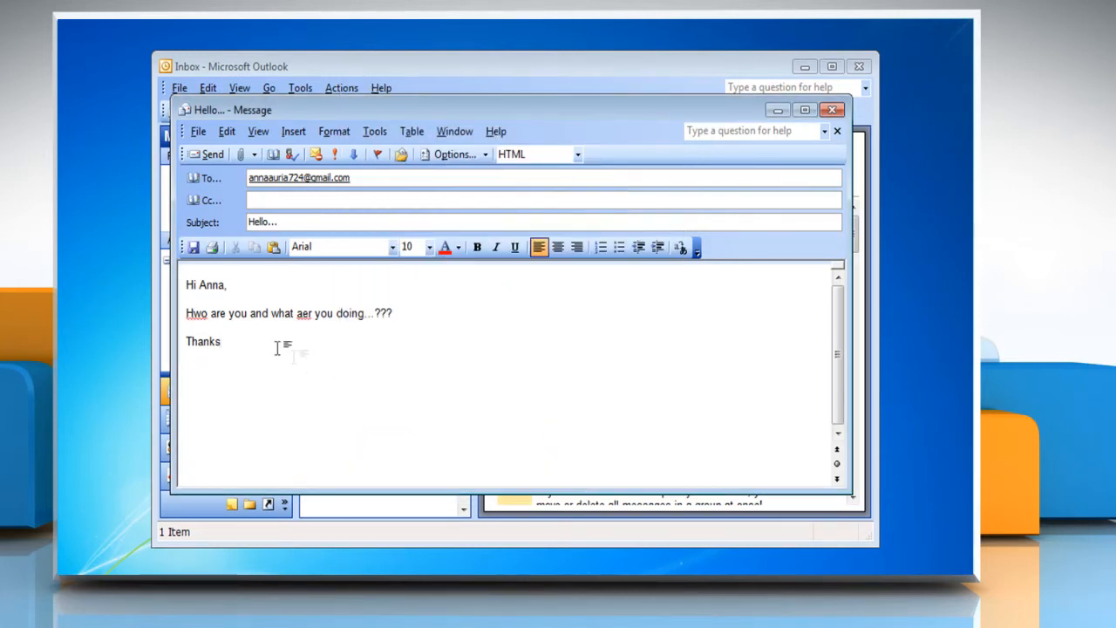
{"action": "right_click", "coordinate": [196, 312]}
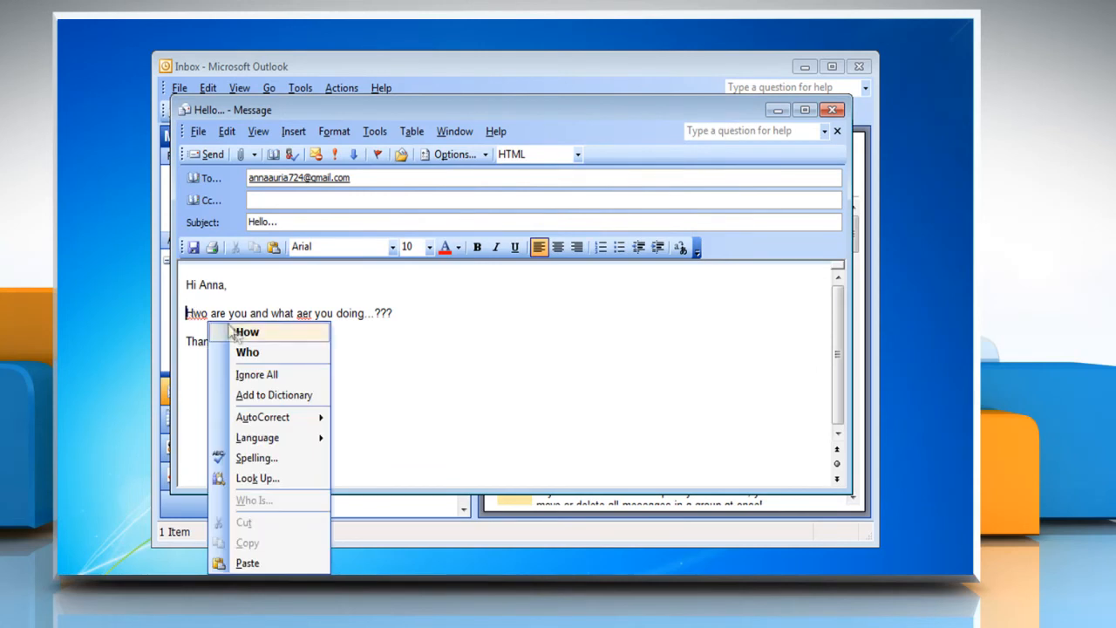